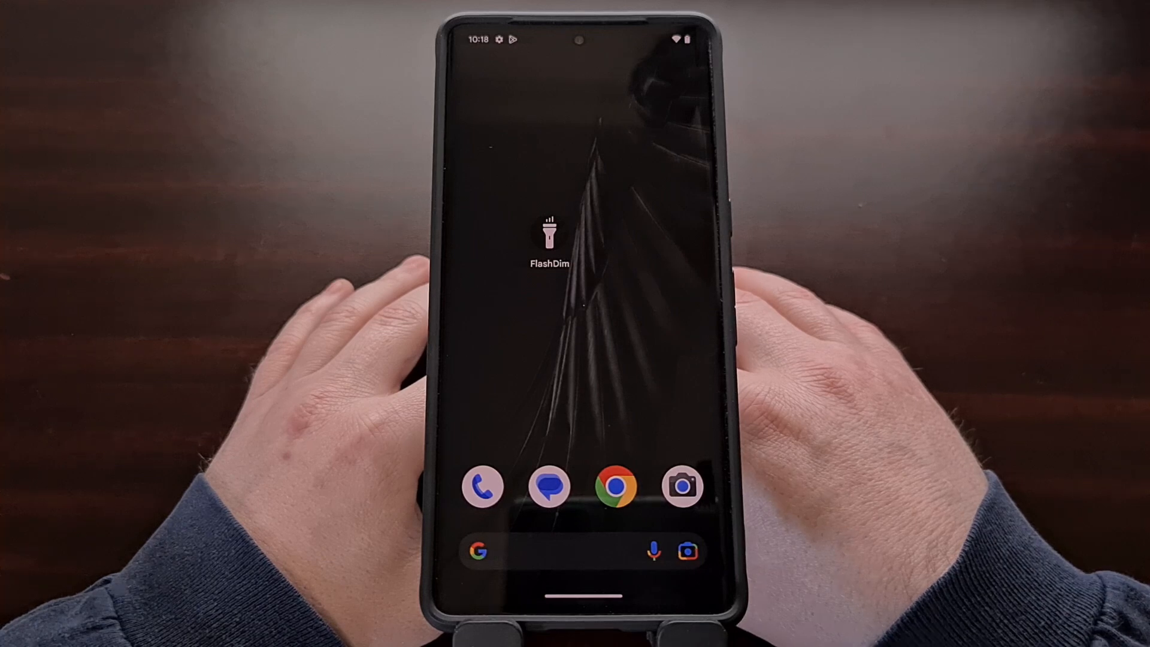
- Launch FlashDim from its home screen icon, showing light level 0 of 45
left_click(549, 234)
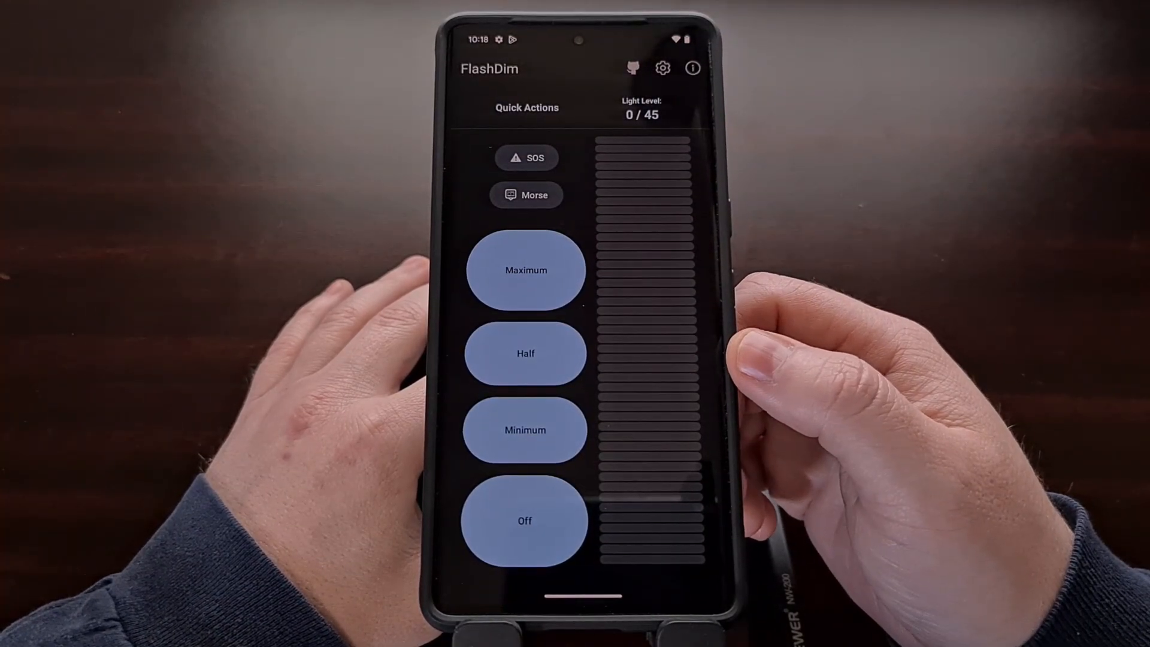
left_click(525, 270)
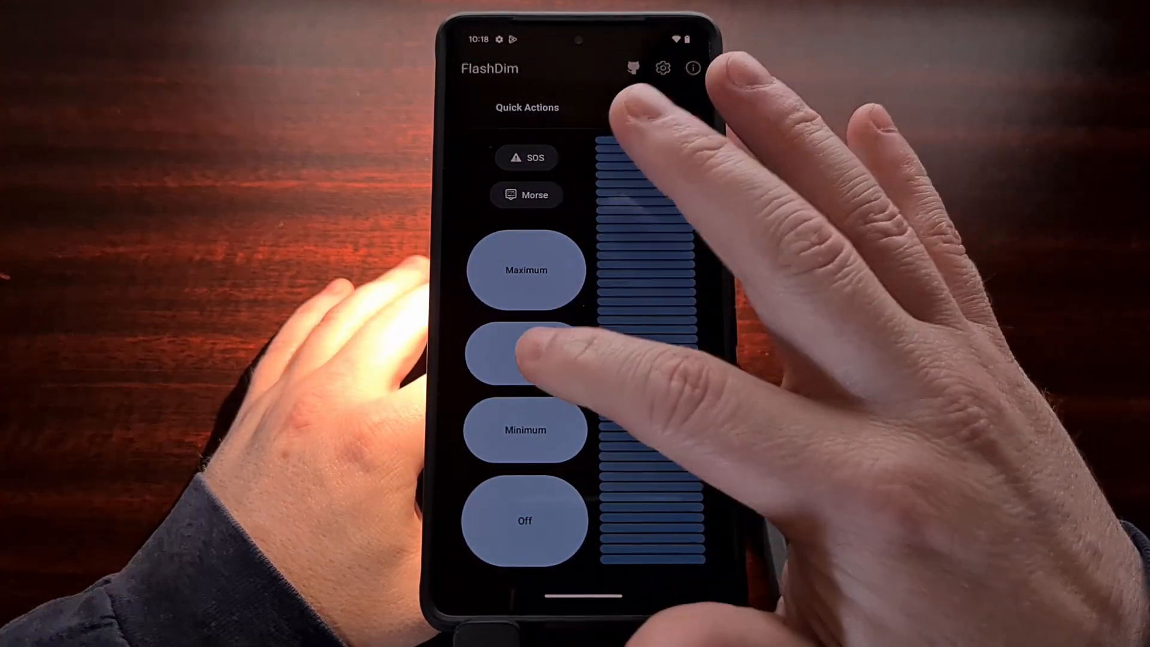
left_click(525, 353)
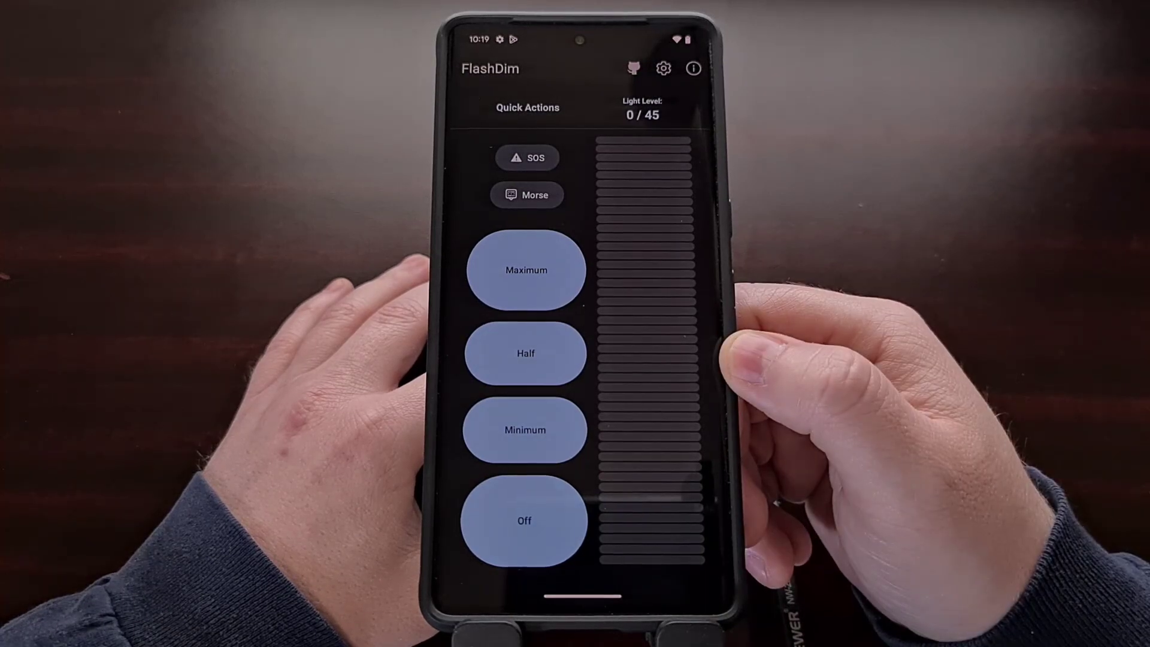
- Start the SOS flashing signal, then switch it off
left_click(527, 158)
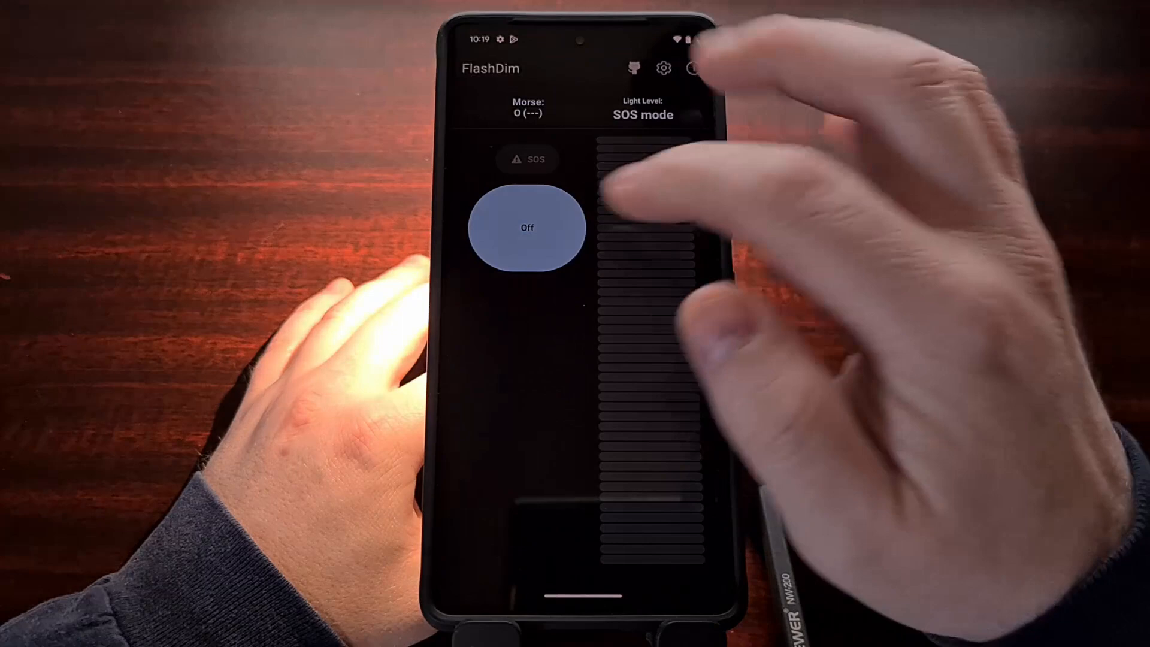
left_click(526, 194)
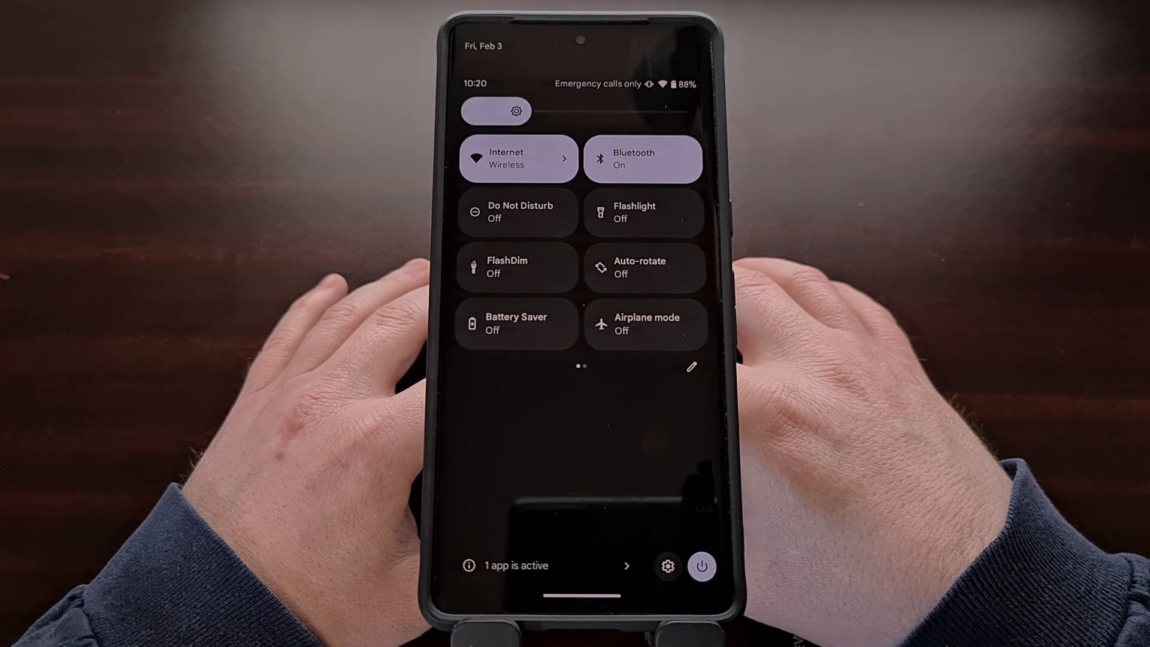
- Turn on the light from the FlashDim Quick Settings tile at level 3 of 45
left_click(518, 268)
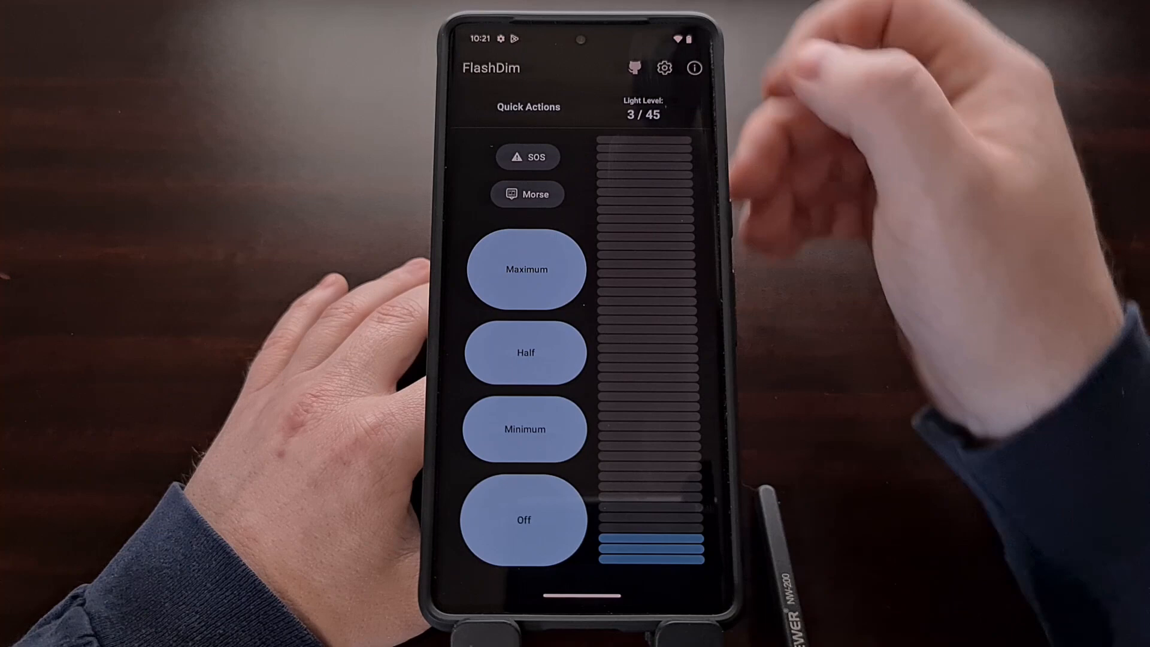
- Open FlashDim settings showing Quick Settings Link on and initial level 23
left_click(663, 68)
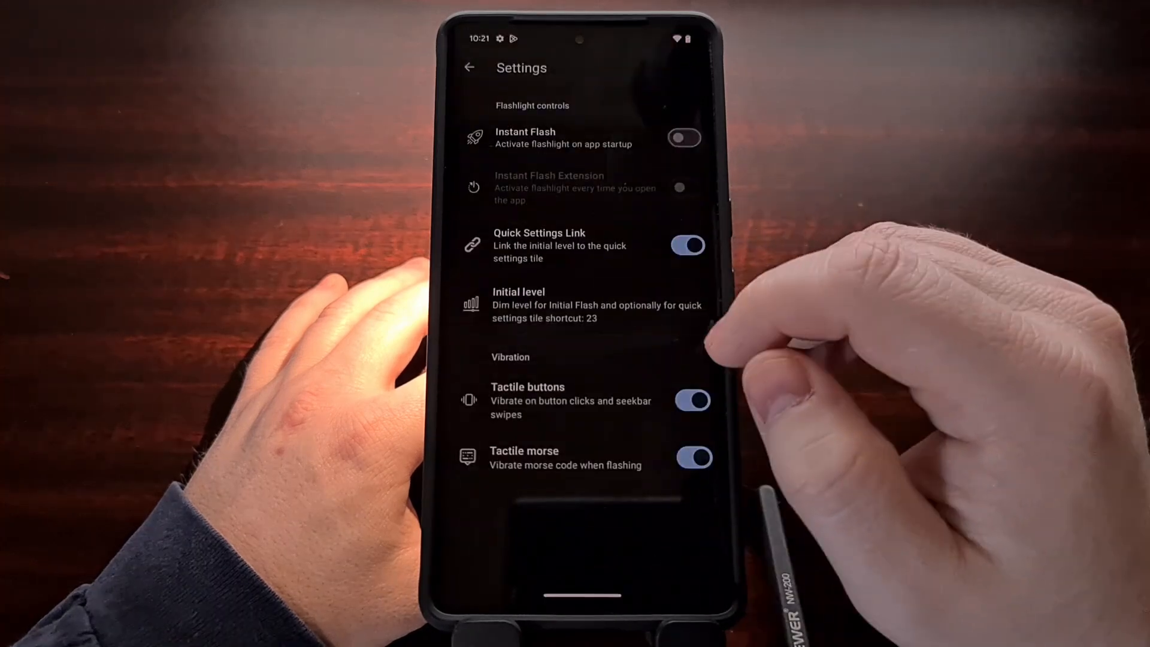
- Leave settings and pull down Quick Settings showing FlashDim and Flashlight tiles on
left_click(572, 305)
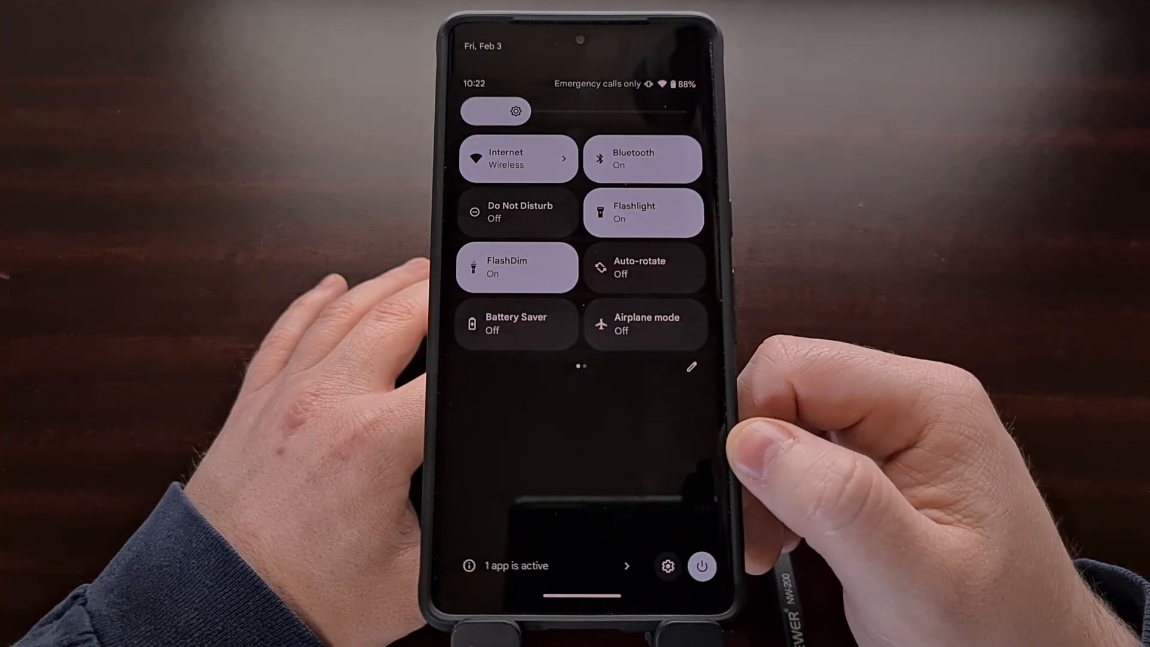
scroll("down", 3)
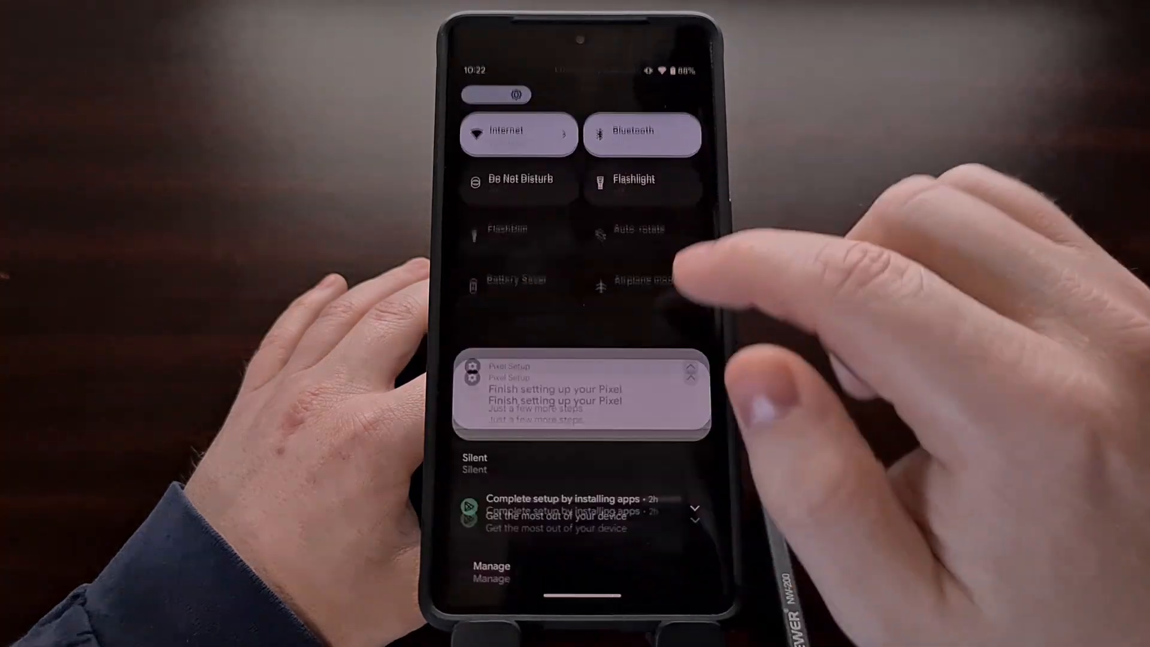